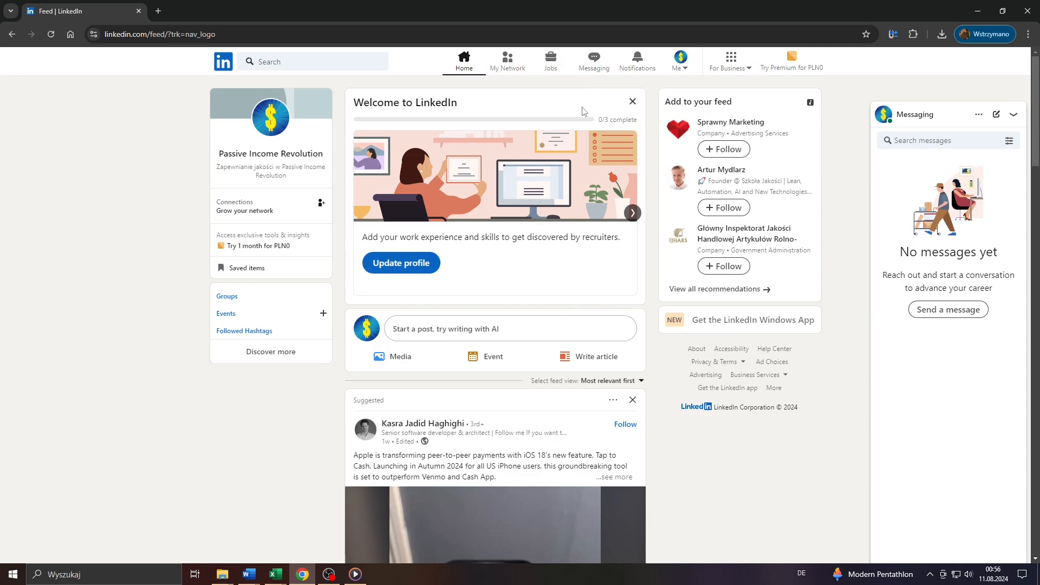
pyautogui.moveTo(554, 132)
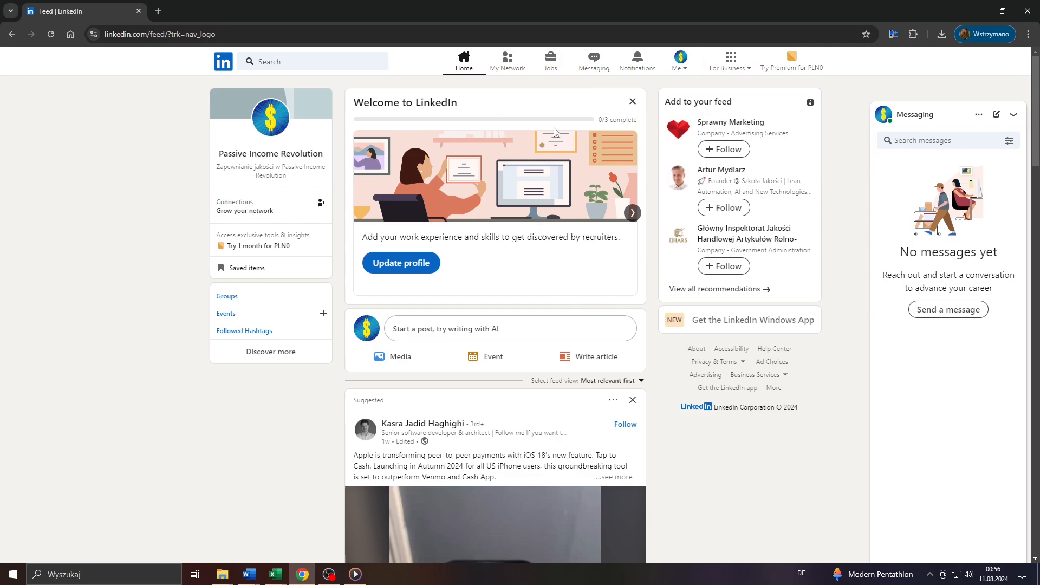
pyautogui.moveTo(941, 110)
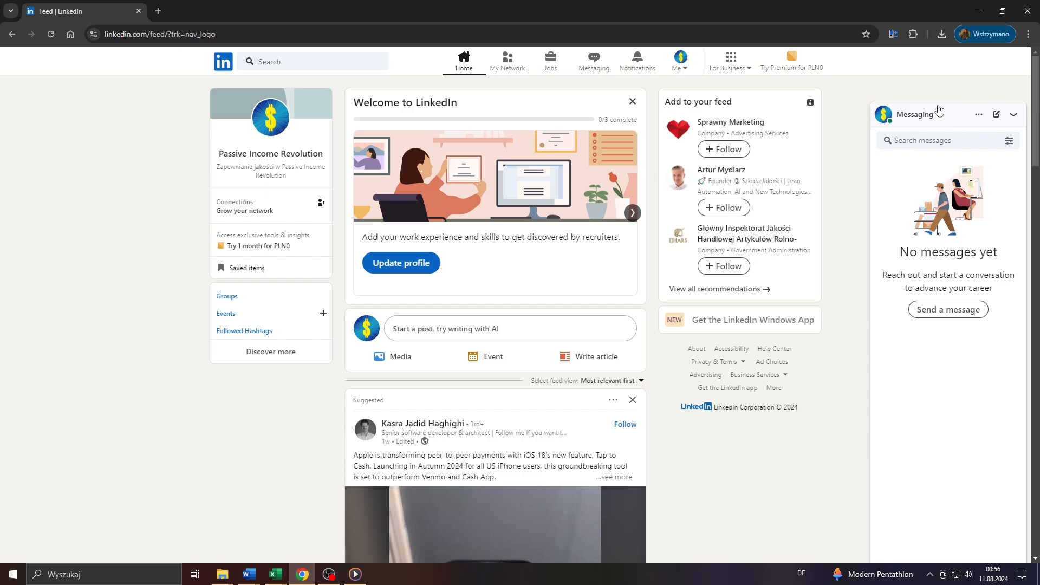
pyautogui.moveTo(786, 122)
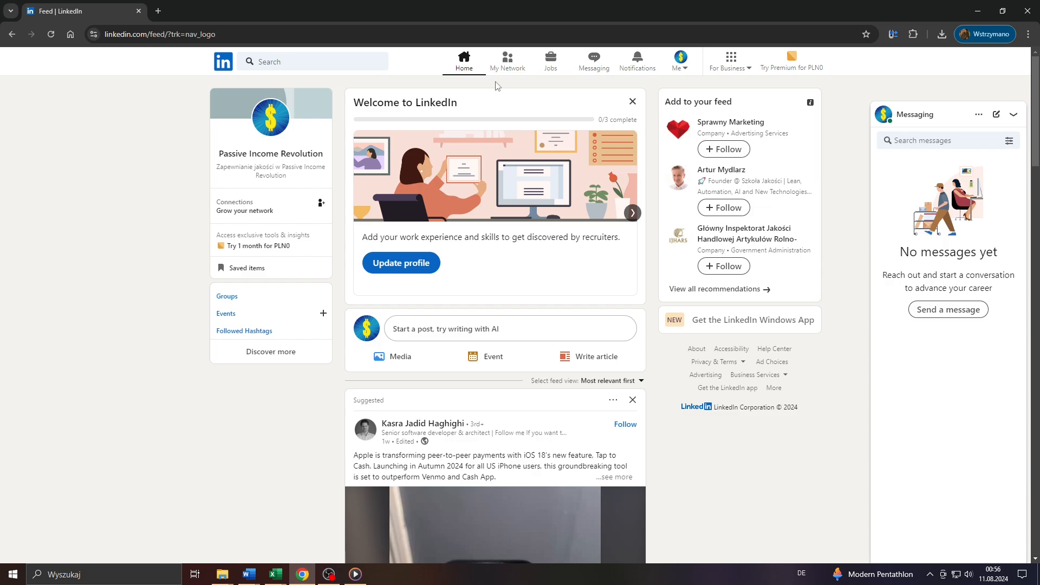
pyautogui.moveTo(654, 82)
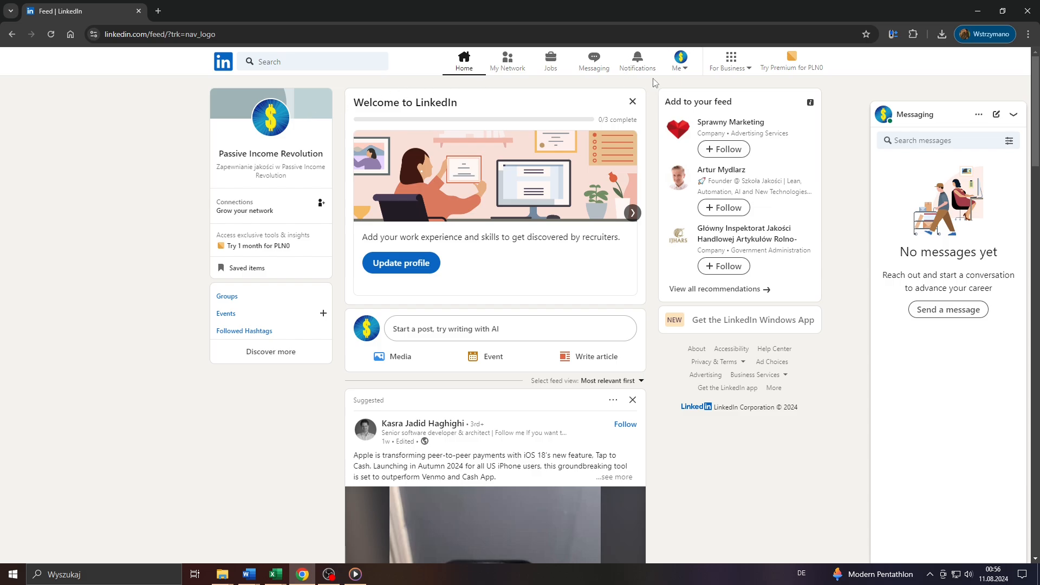
pyautogui.moveTo(679, 140)
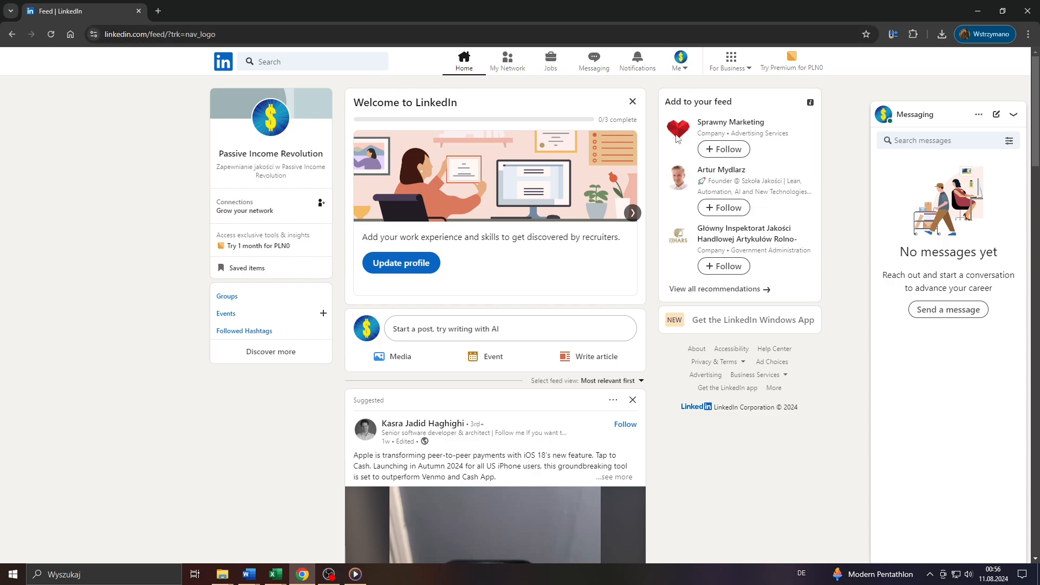
# Open Settings & Privacy from the Me menu, landing on Account preferences.
pyautogui.click(678, 60)
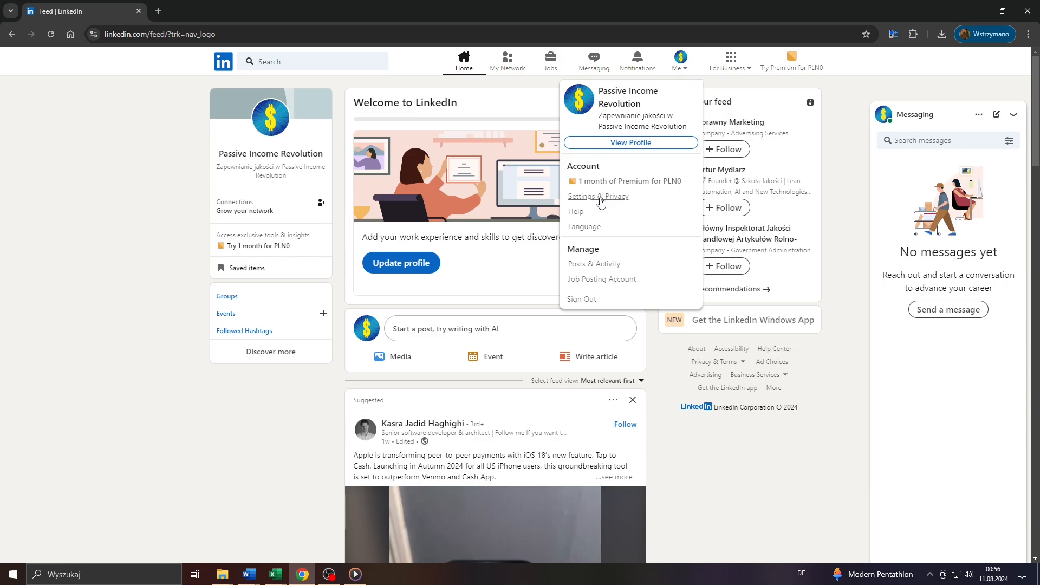
pyautogui.moveTo(598, 192)
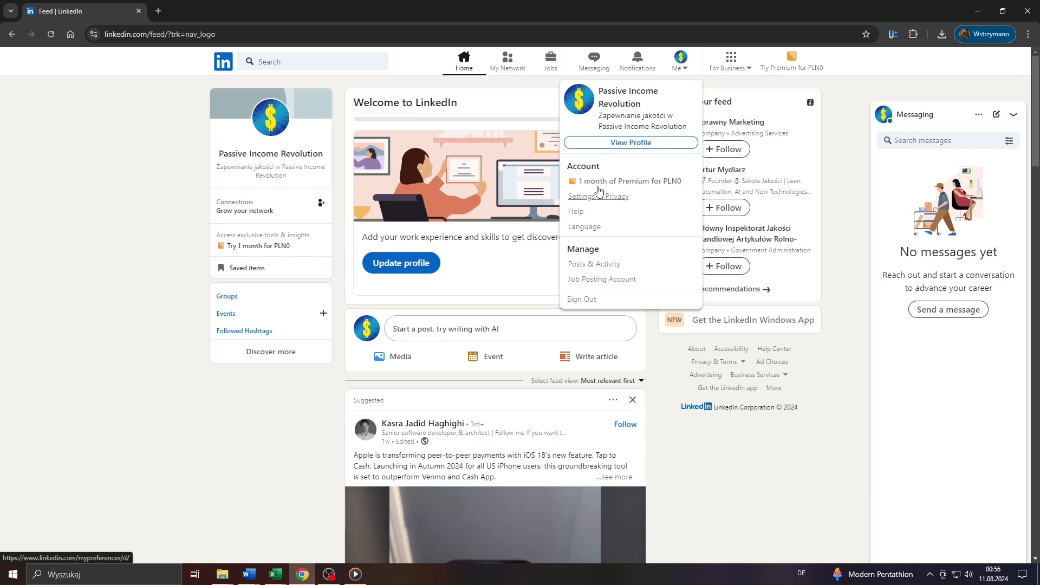
pyautogui.click(580, 196)
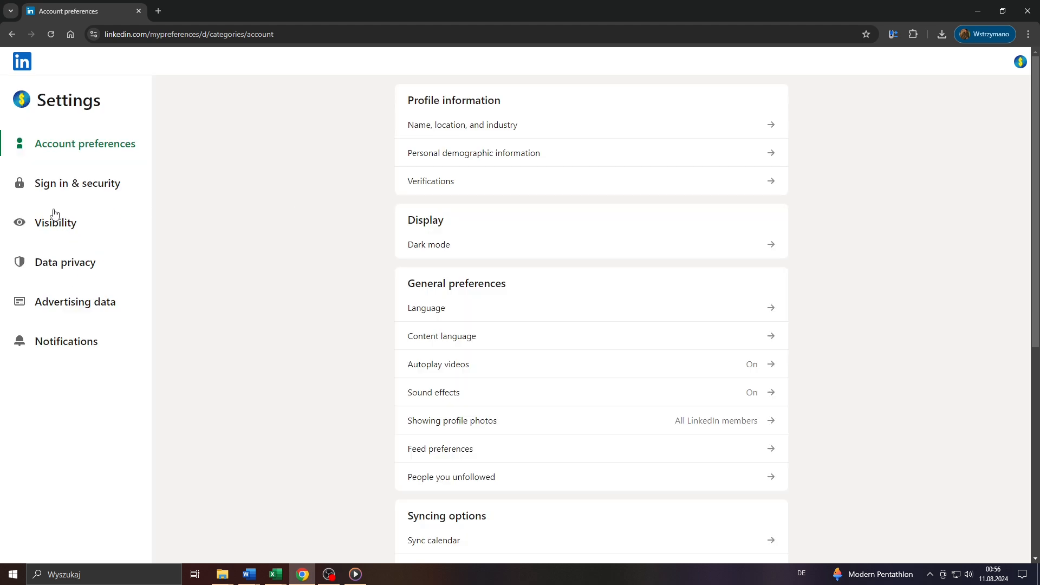
# Switch to the Visibility section of the Settings sidebar.
pyautogui.click(55, 223)
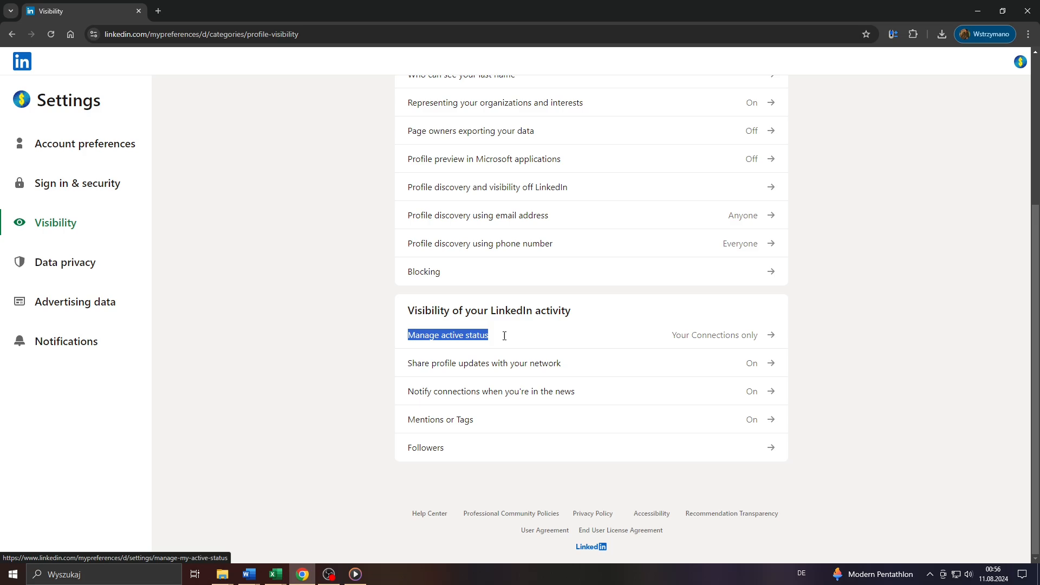
# Change who can see your active status from Your Connections only to No one.
pyautogui.click(448, 334)
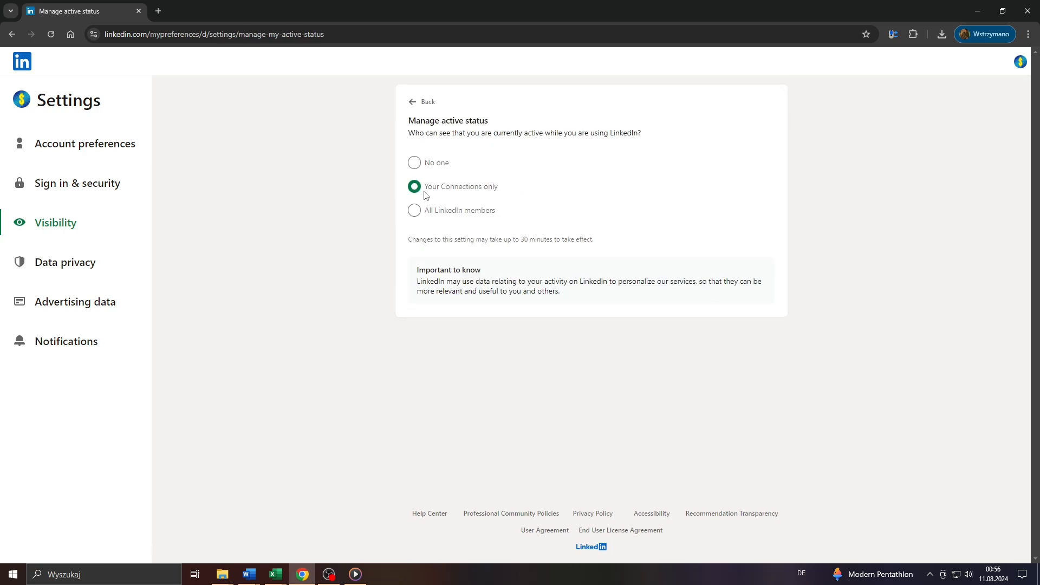
pyautogui.click(413, 163)
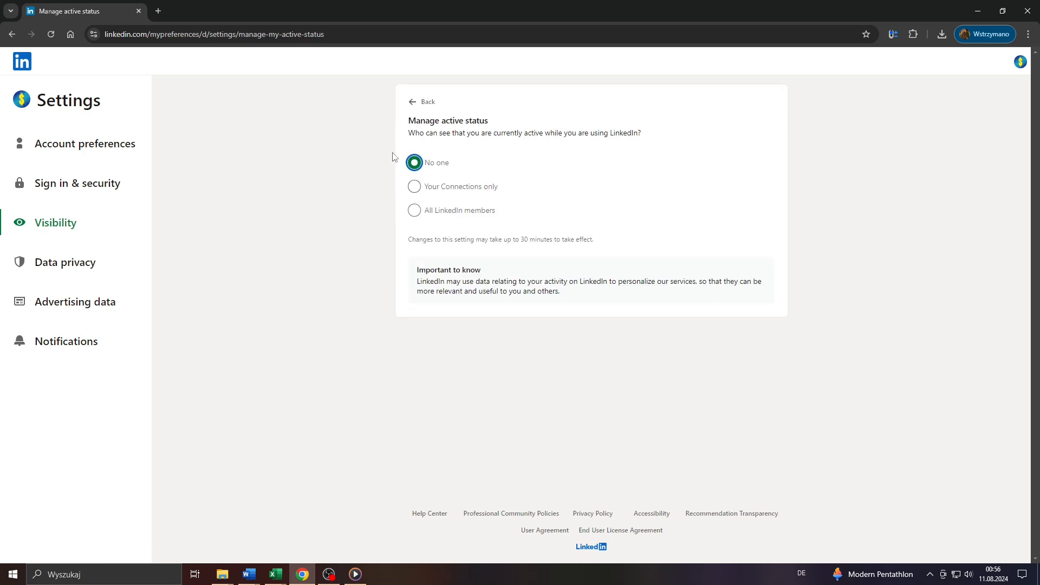
pyautogui.moveTo(413, 107)
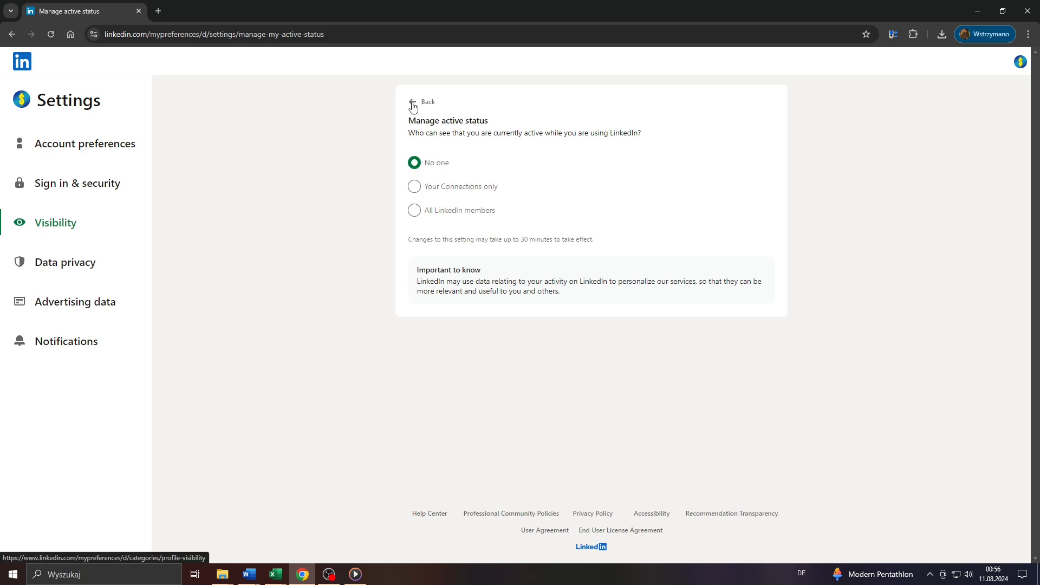
# Go back to Visibility and open Edit your public profile.
pyautogui.click(414, 103)
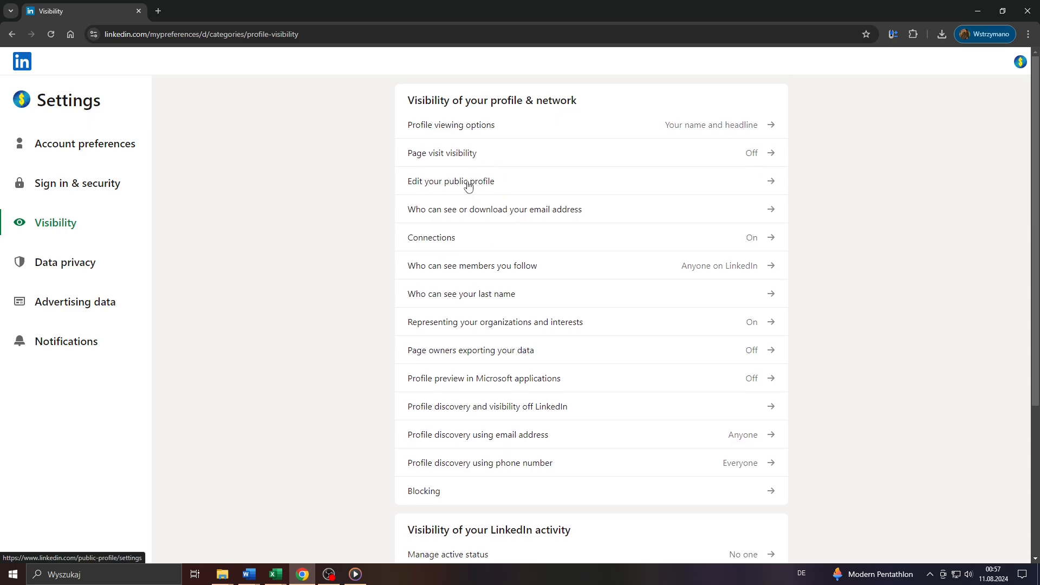
pyautogui.tripleClick(492, 101)
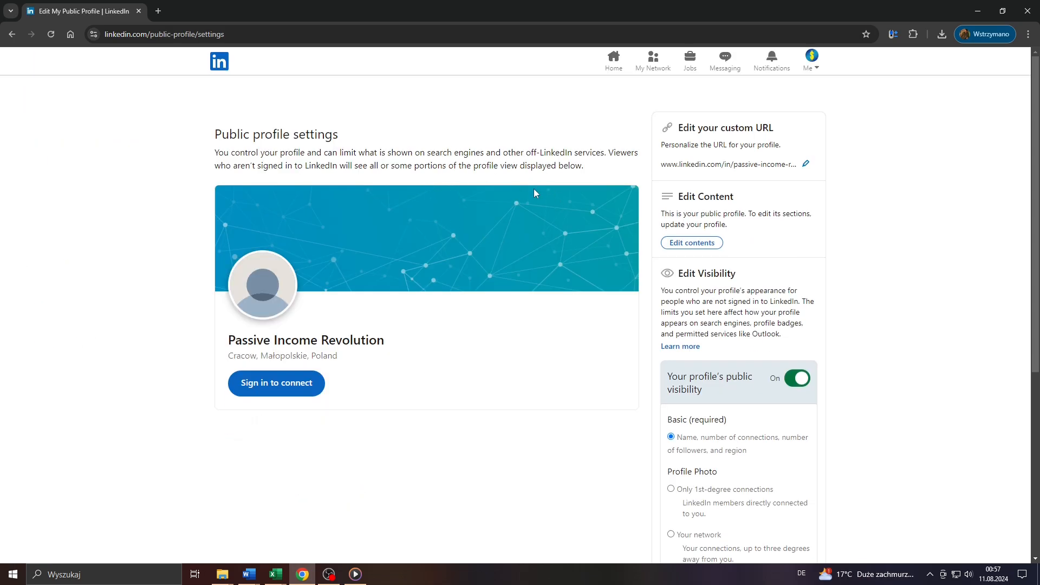
# Turn the Your profile's public visibility toggle Off under Edit Visibility.
pyautogui.scroll(-3)
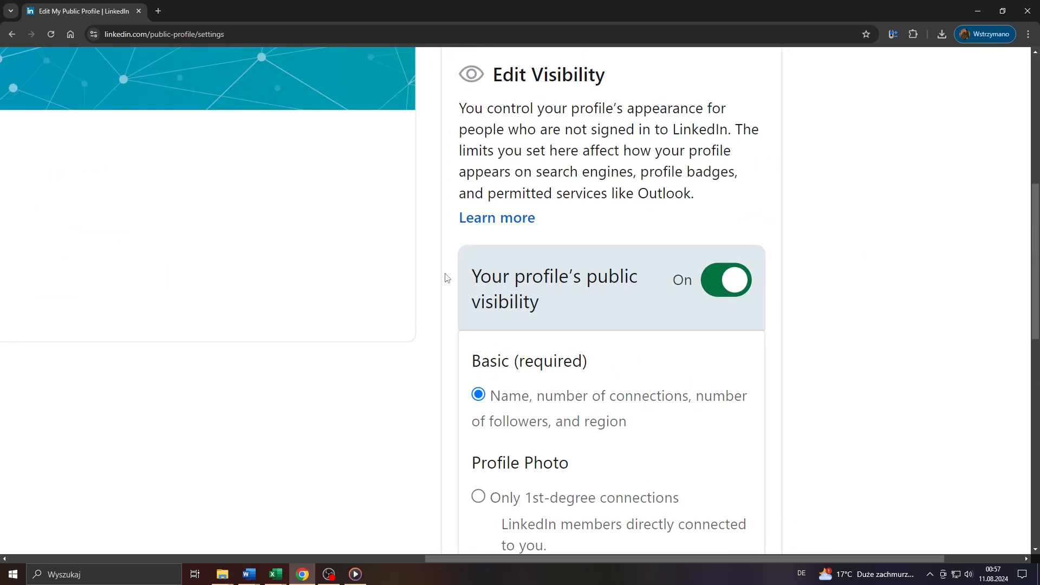
pyautogui.click(726, 279)
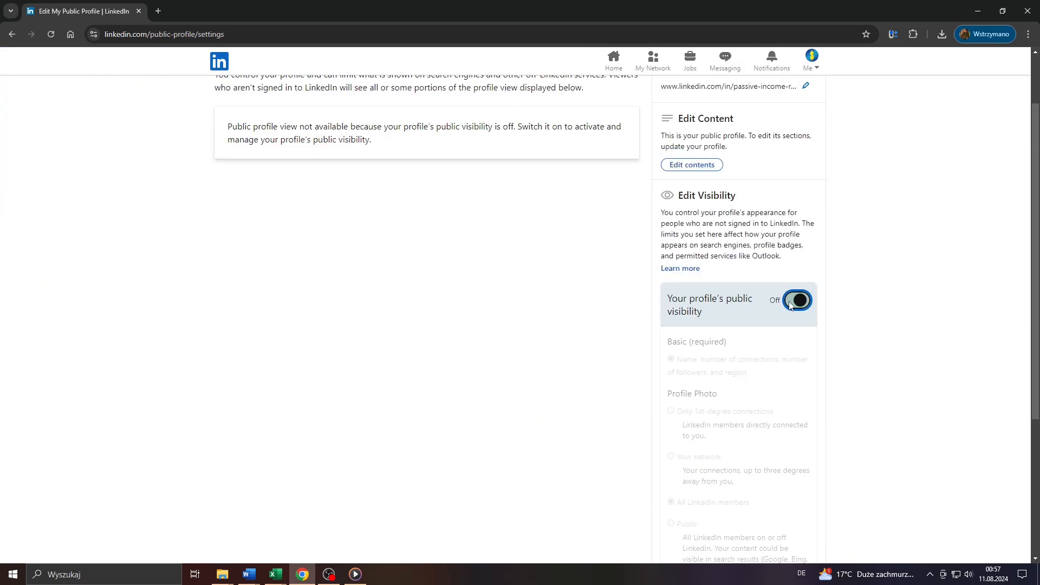
pyautogui.click(797, 300)
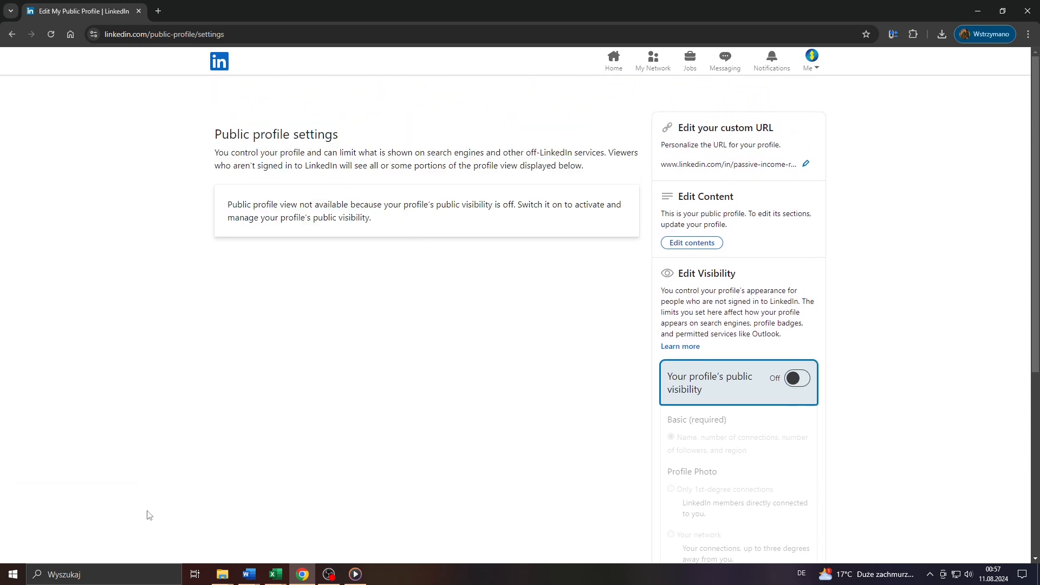
pyautogui.moveTo(344, 481)
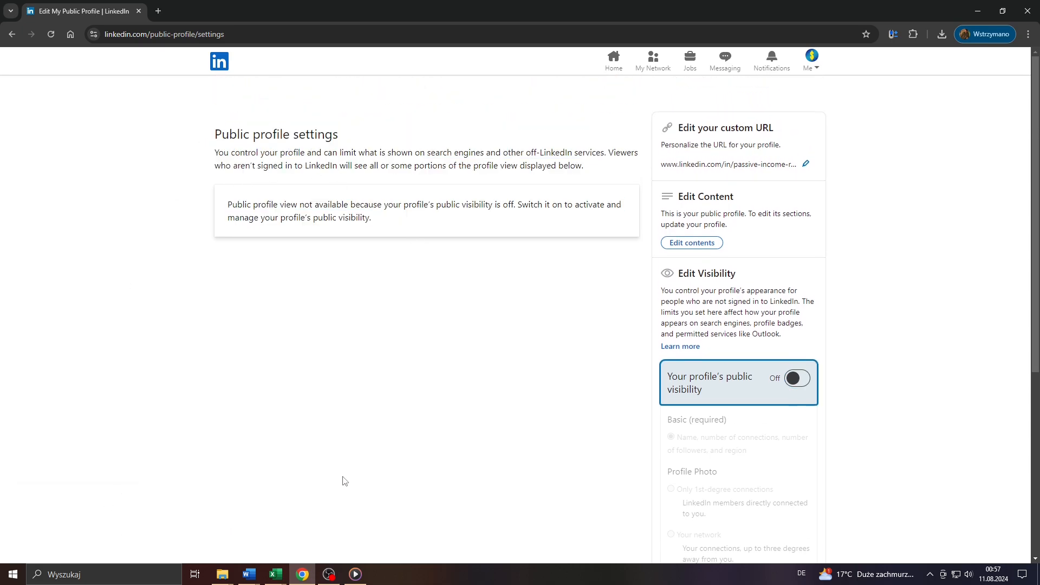